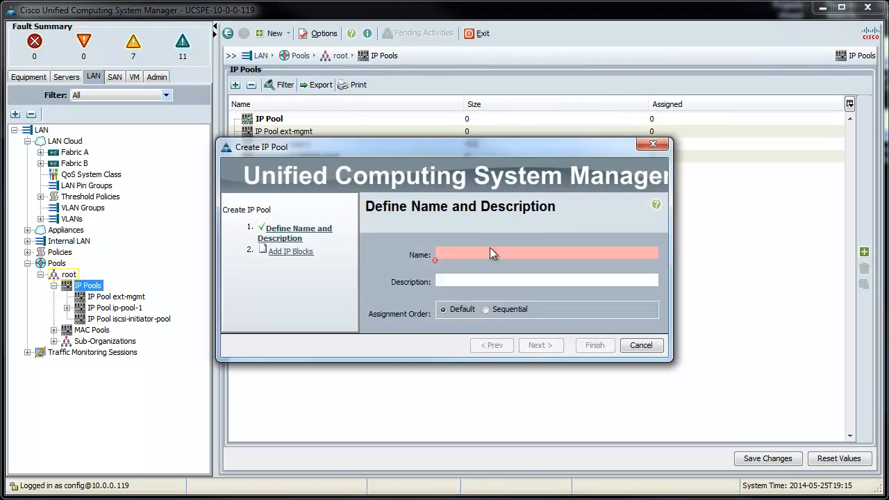
Name the new IP pool 'test', finish it without IP blocks and acknowledge the success message
type("test")
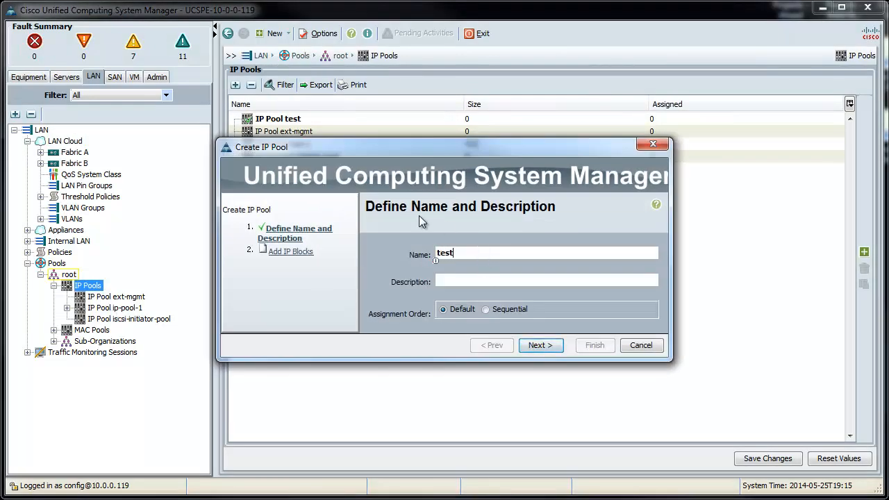
left_click(542, 345)
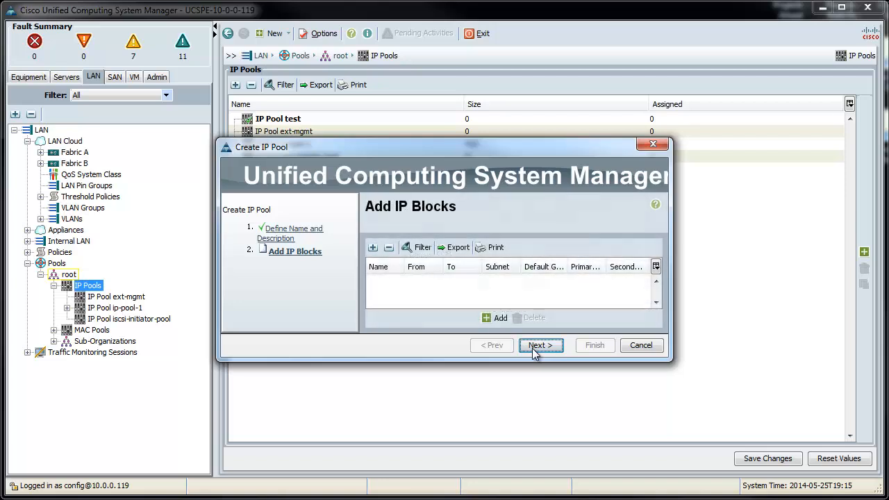
left_click(595, 345)
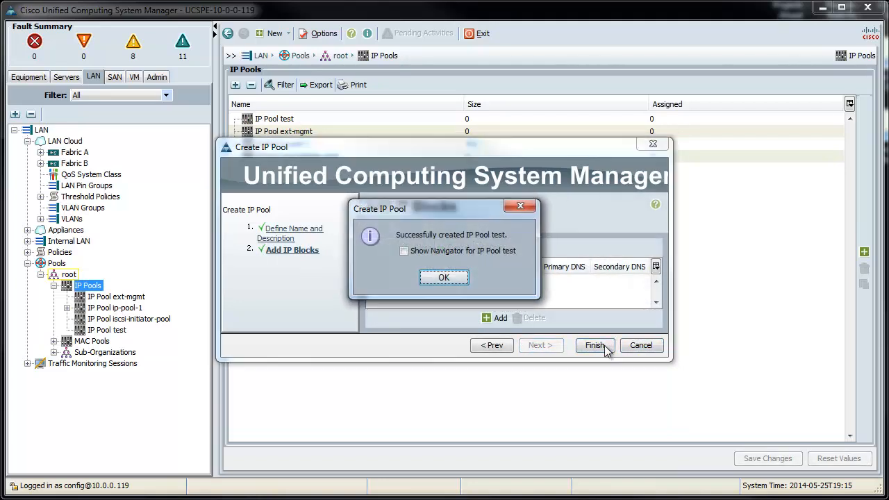
left_click(443, 278)
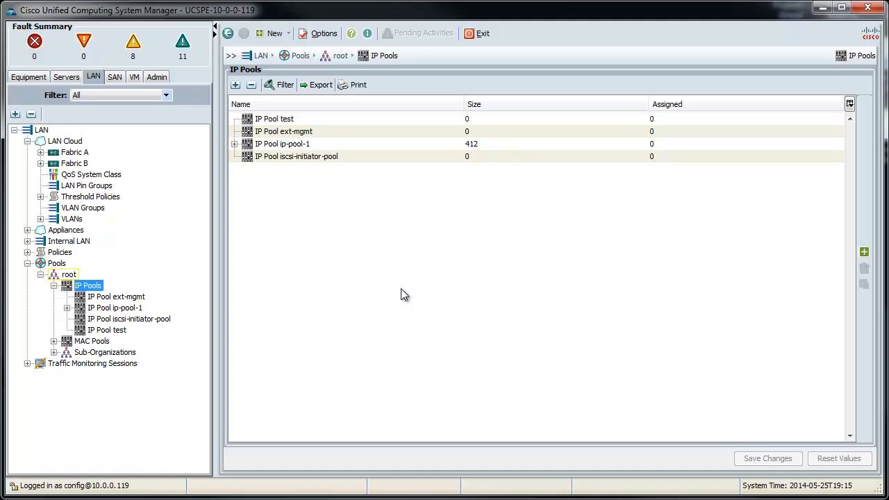
Delete the 'test' IP pool from the tree, confirming and acknowledging the deletion
right_click(106, 330)
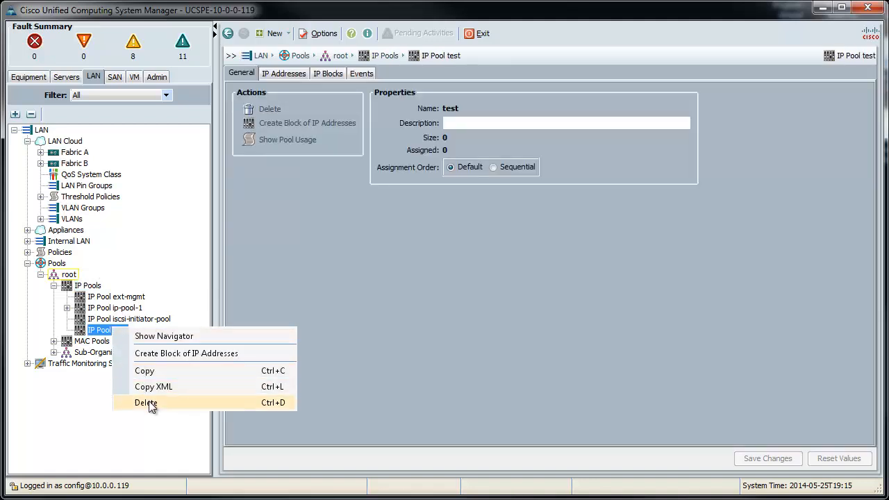
left_click(146, 403)
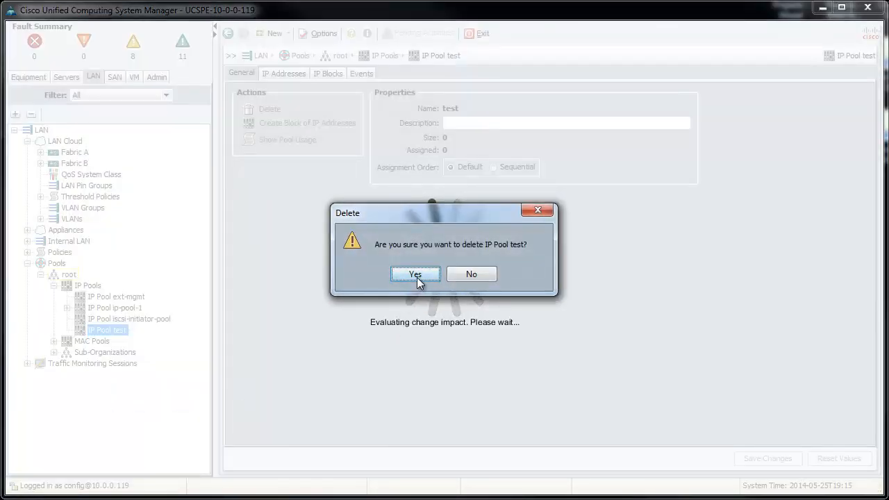
left_click(414, 274)
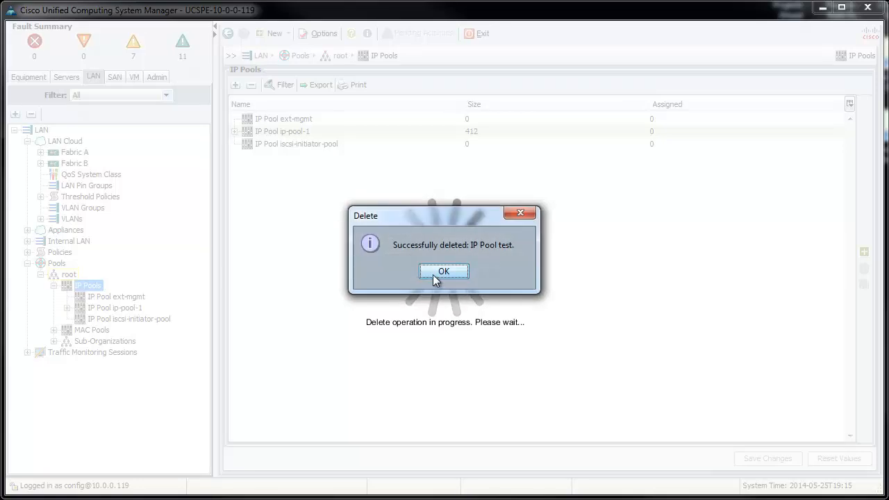
left_click(443, 271)
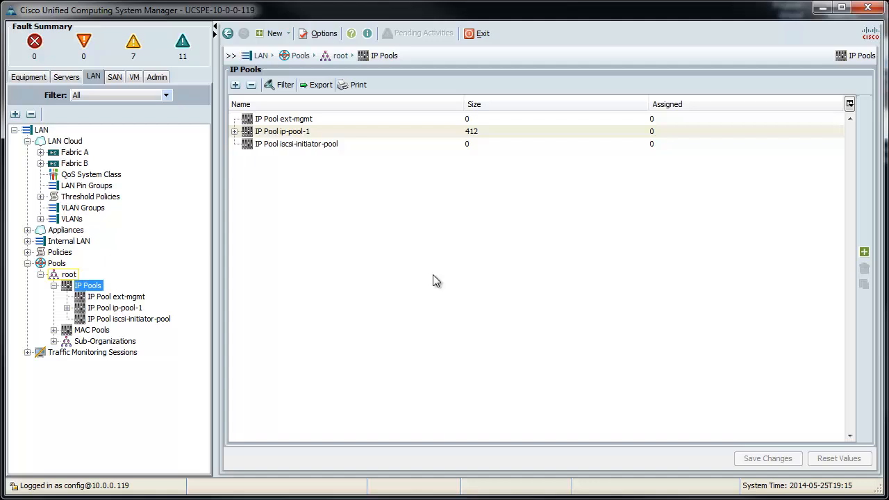
mouse_move(64, 149)
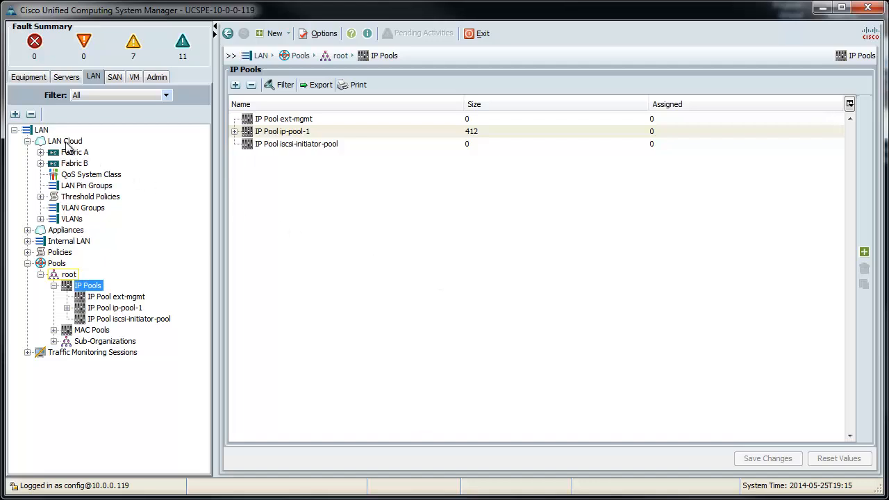
Show the LAN Cloud overview listing VLANs Development (200), Production (100) and default (1)
left_click(63, 142)
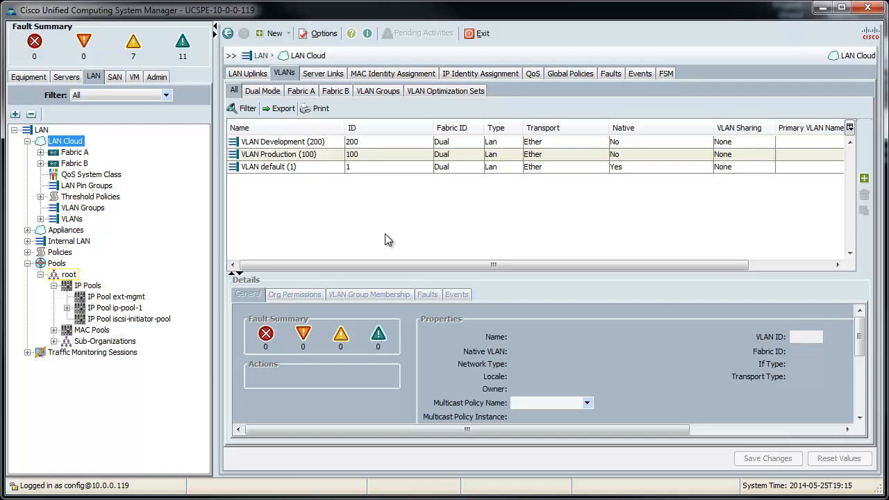
mouse_move(392, 271)
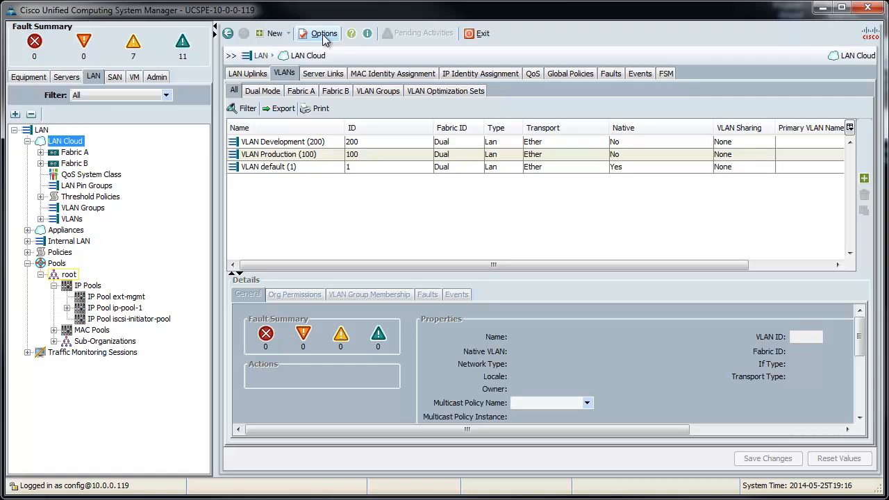
Bring up the UCS Manager Options at the Confirmation Messages page
left_click(323, 33)
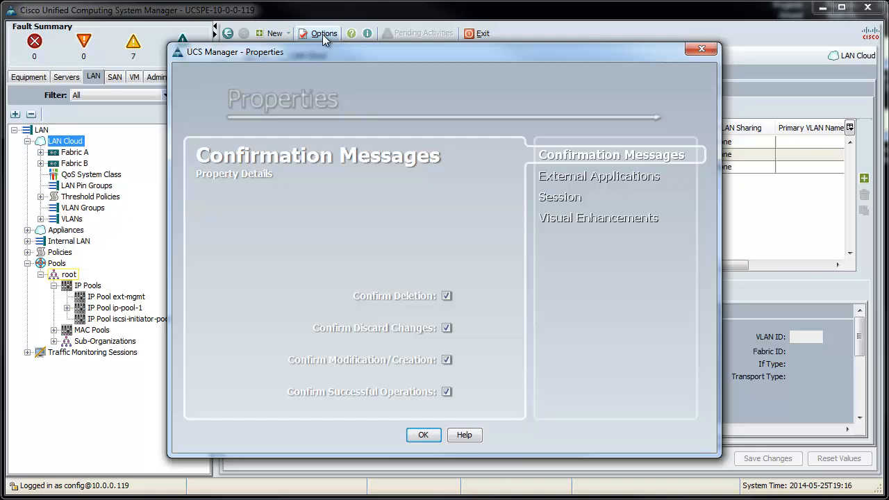
mouse_move(467, 292)
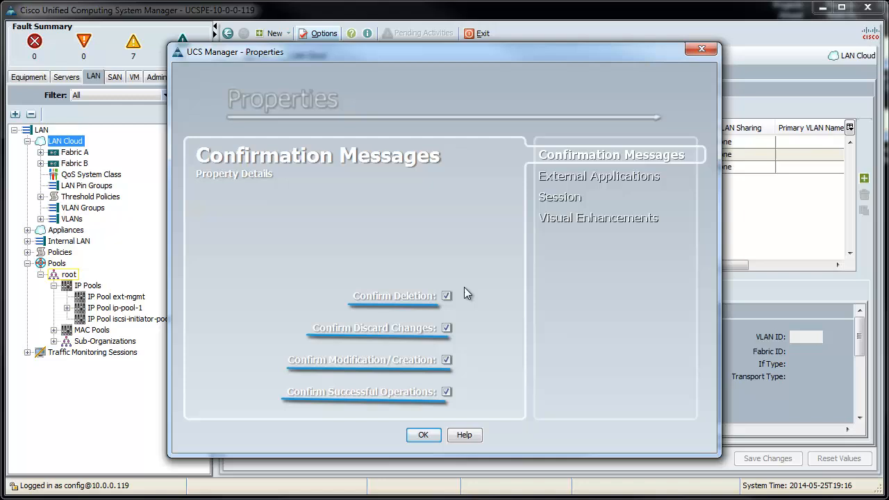
mouse_move(450, 340)
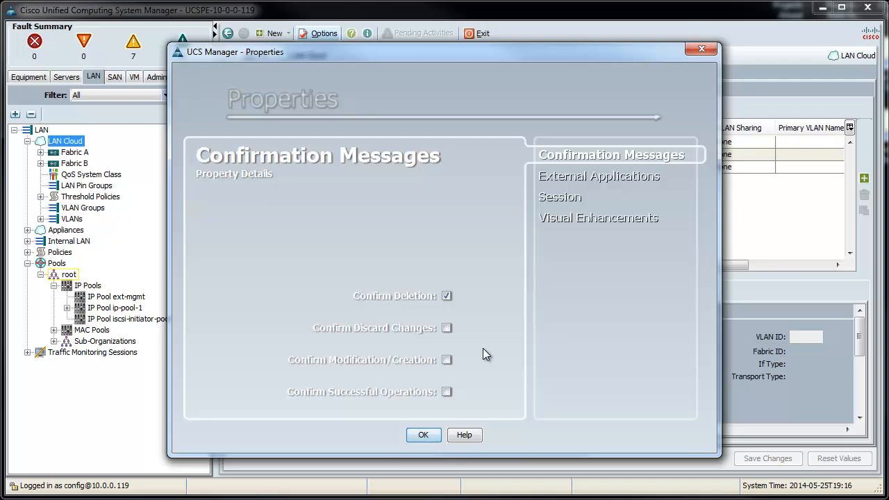
mouse_move(569, 224)
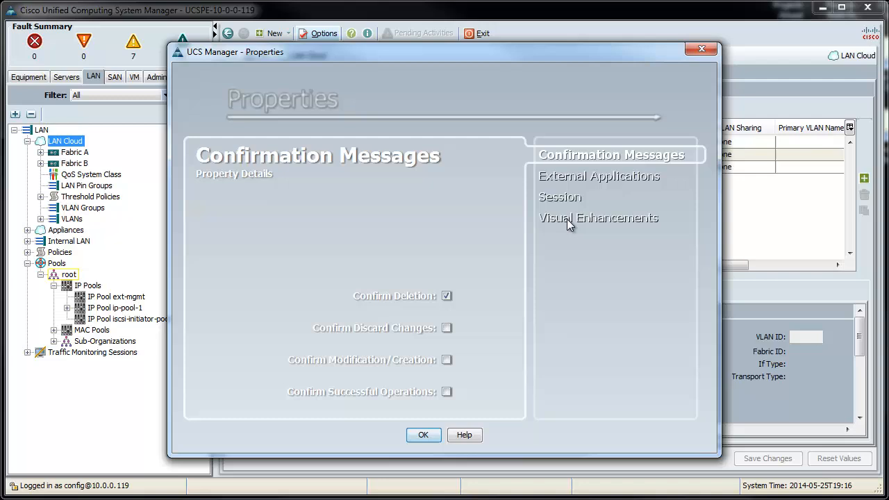
Under Visual Enhancements enable Automatically Pack Table Columns and apply the options
left_click(599, 217)
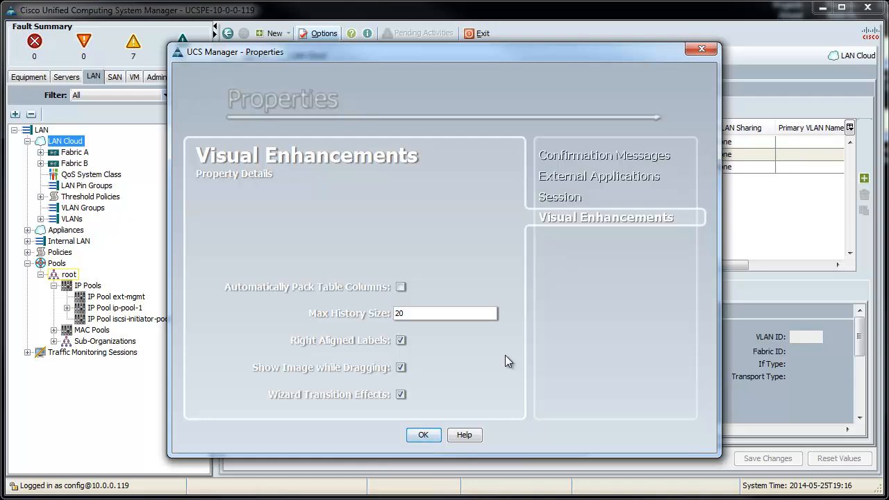
left_click(400, 286)
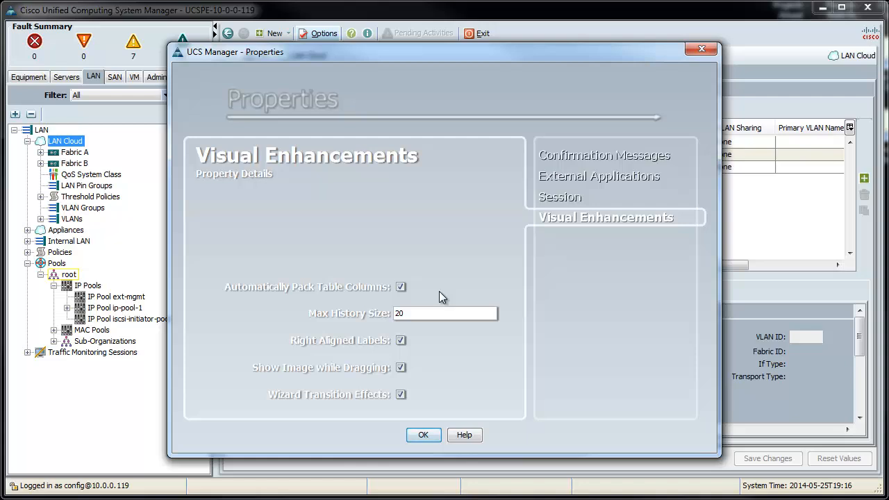
mouse_move(425, 400)
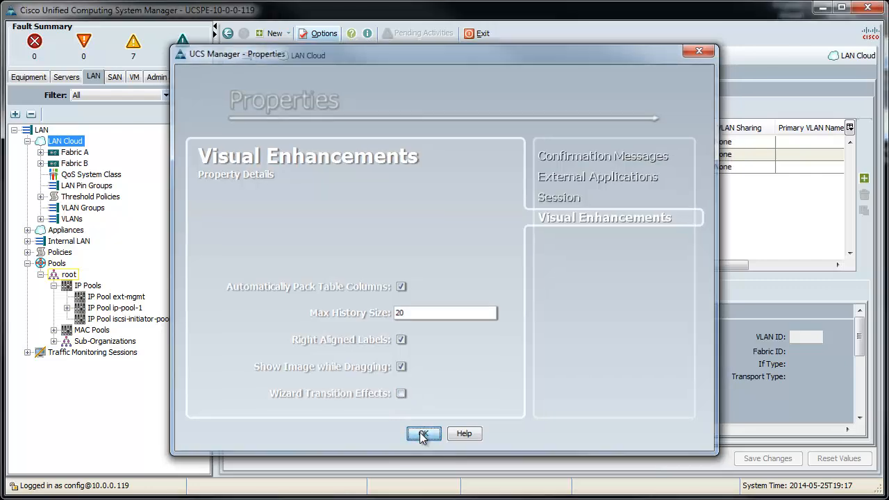
left_click(419, 434)
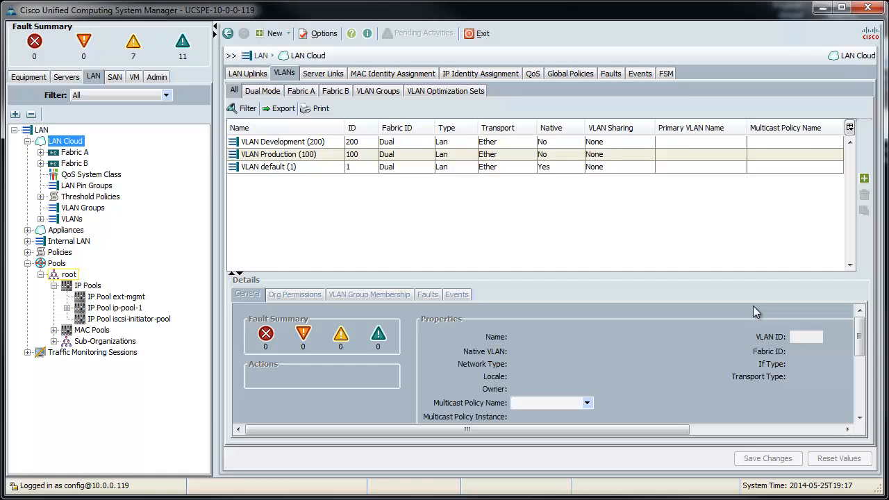
Switch the LAN Cloud view from Server Links to the MAC Identity Assignment list
left_click(323, 72)
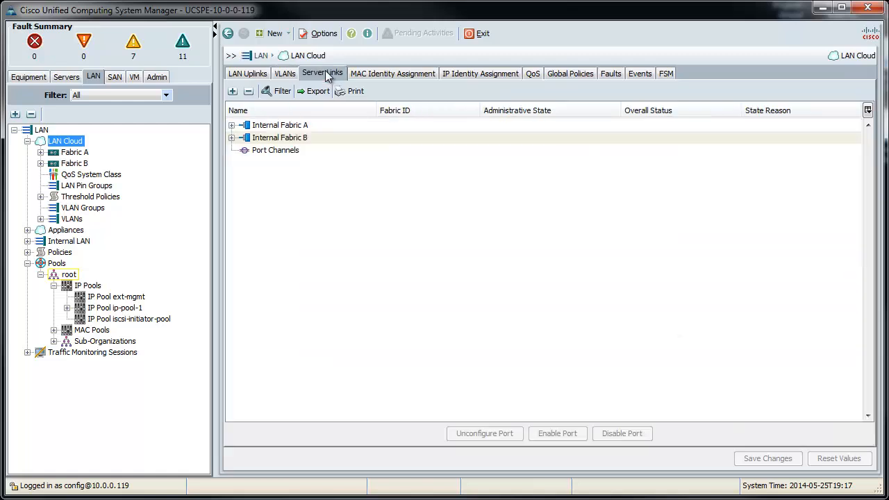
left_click(392, 72)
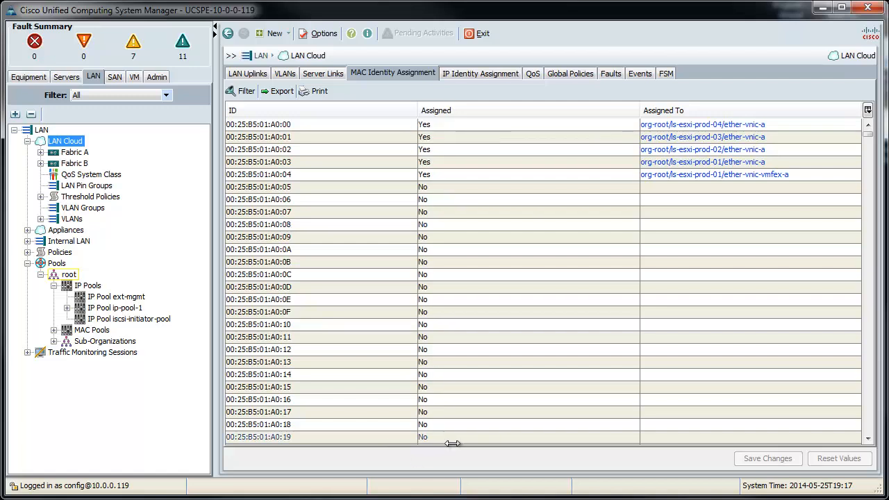
mouse_move(453, 443)
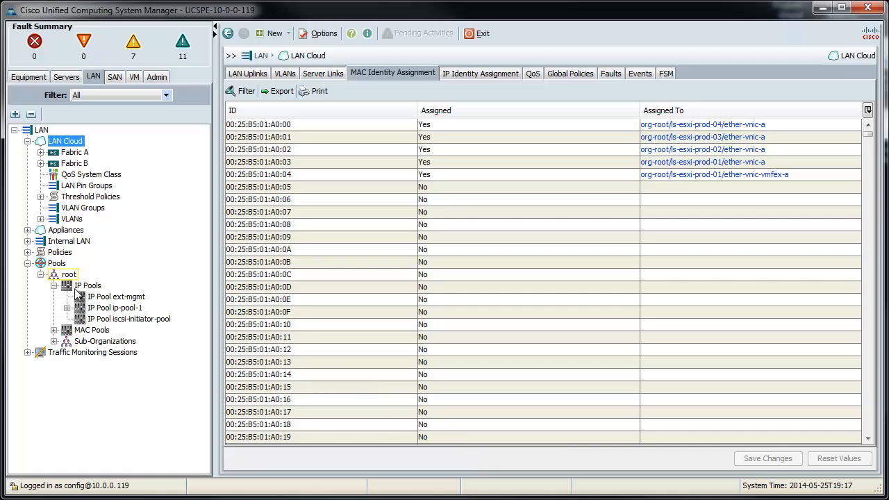
Create an IP pool named 'test' under root with no IP blocks, no success prompt shown
right_click(89, 285)
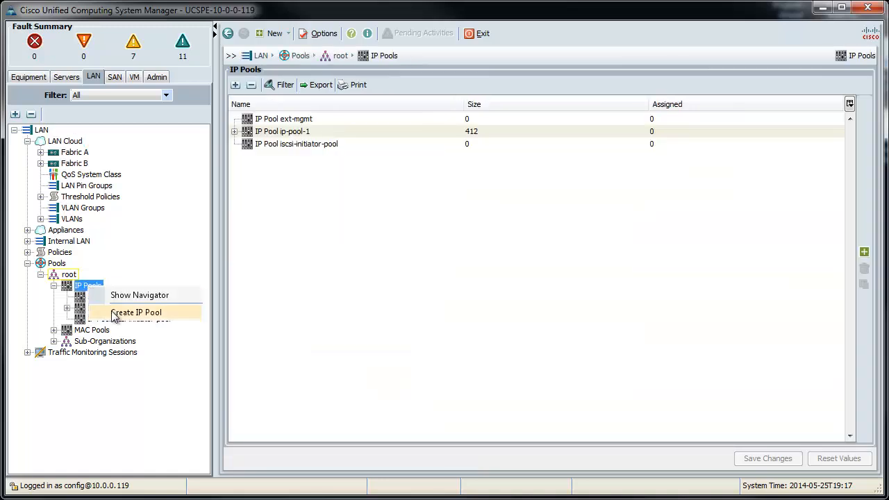
left_click(136, 311)
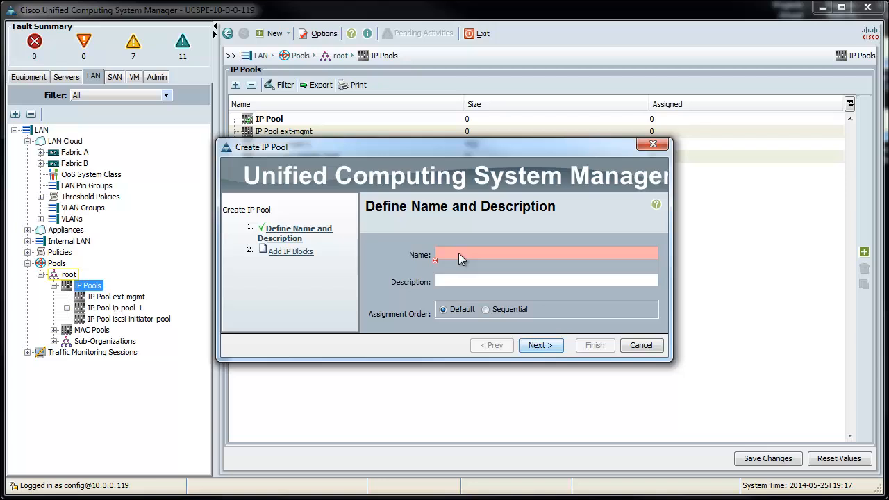
type("test")
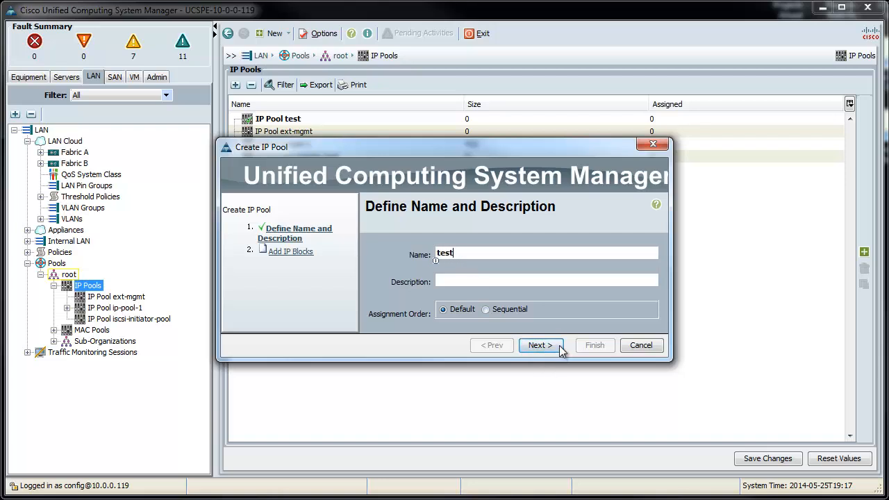
left_click(542, 345)
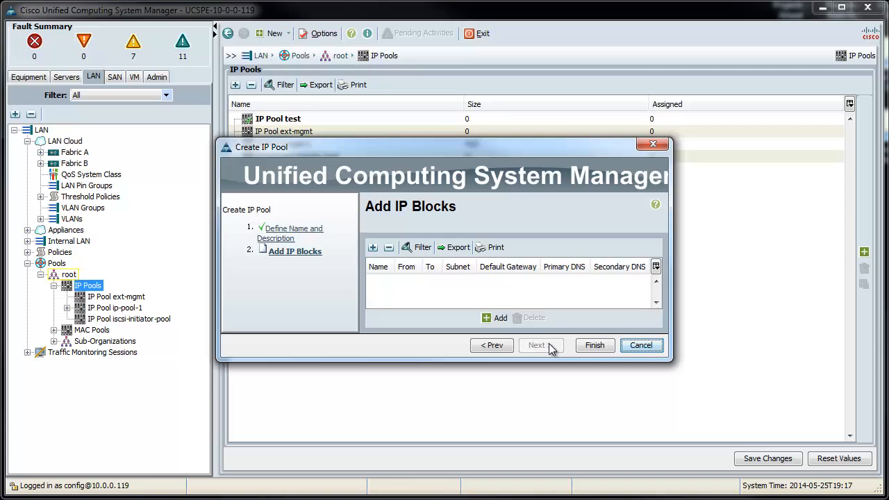
left_click(595, 345)
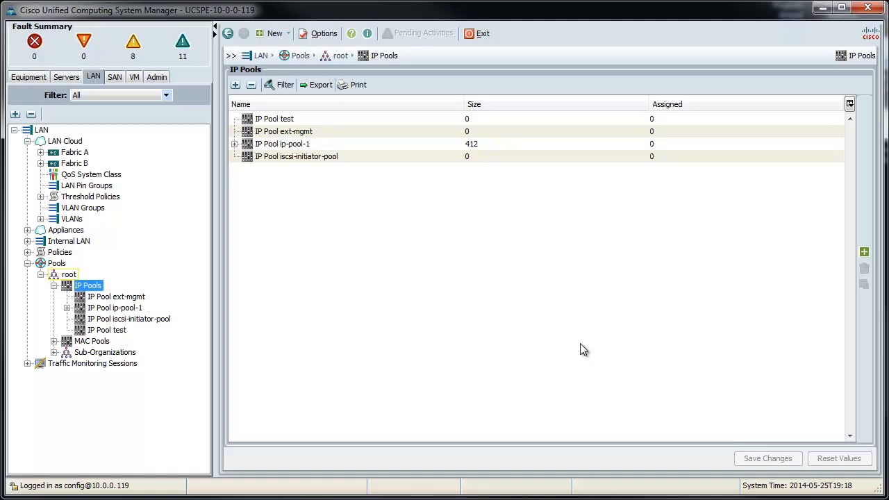
mouse_move(106, 330)
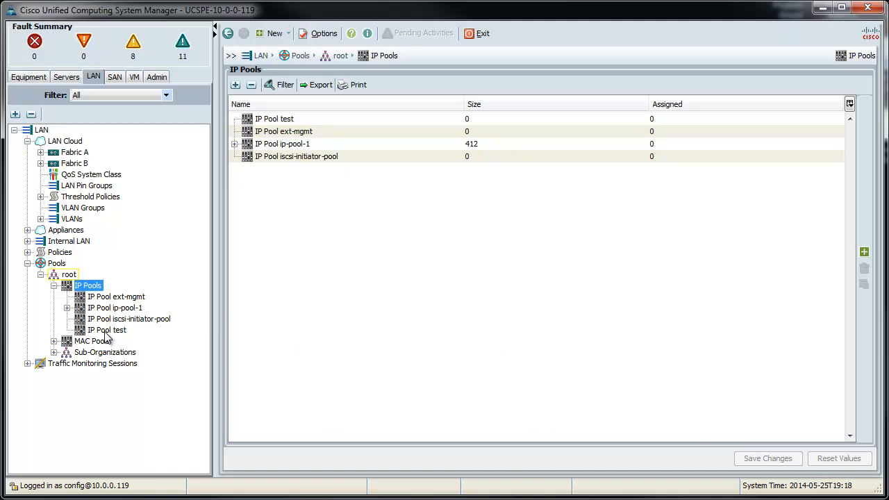
Delete the 'test' IP pool, confirming with Yes only
right_click(106, 330)
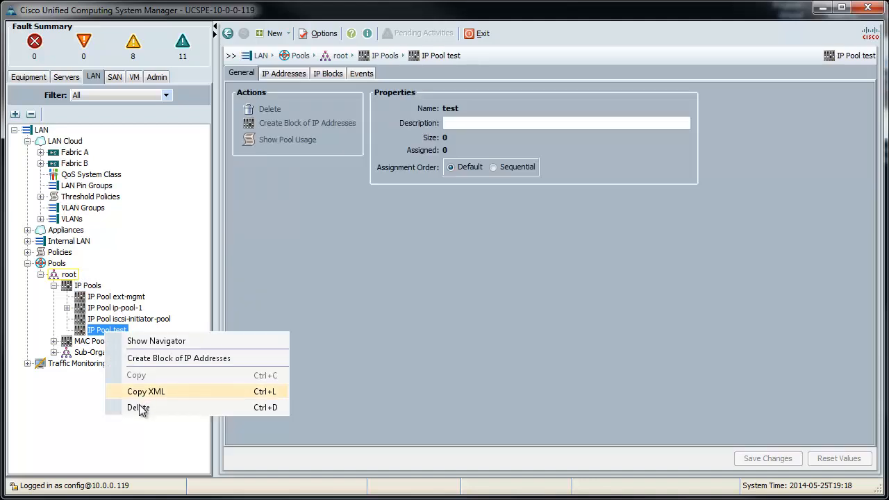
left_click(139, 408)
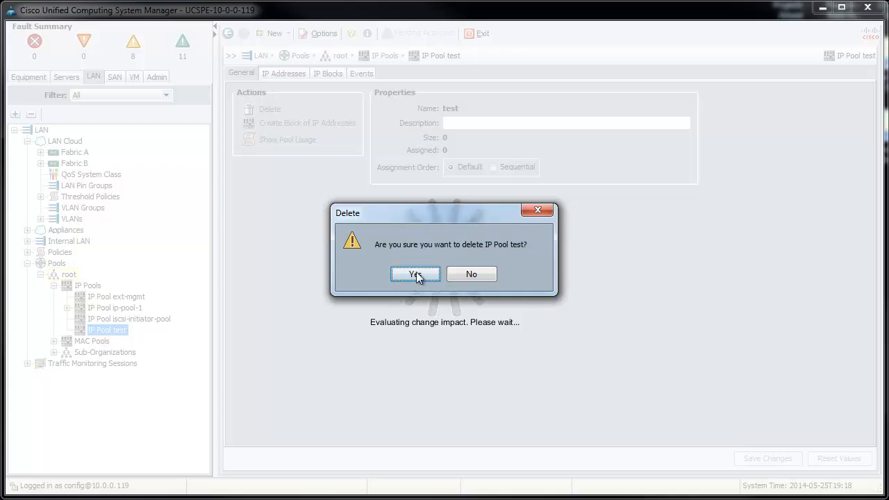
left_click(414, 275)
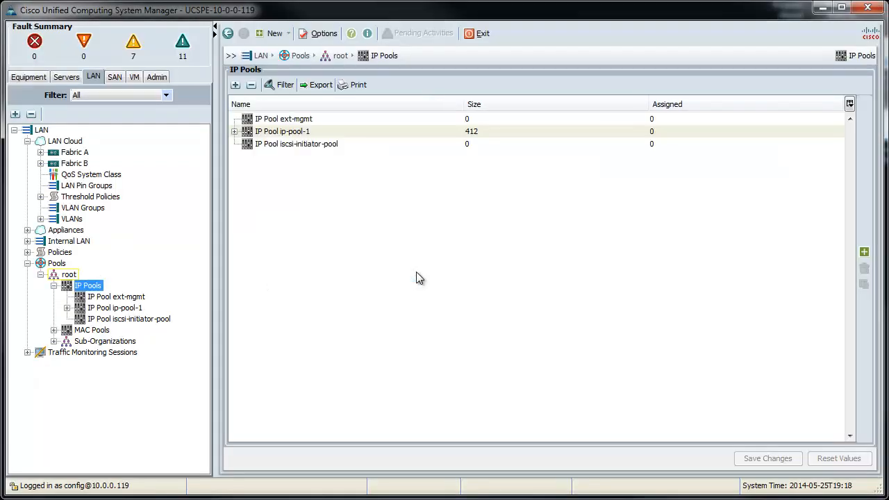